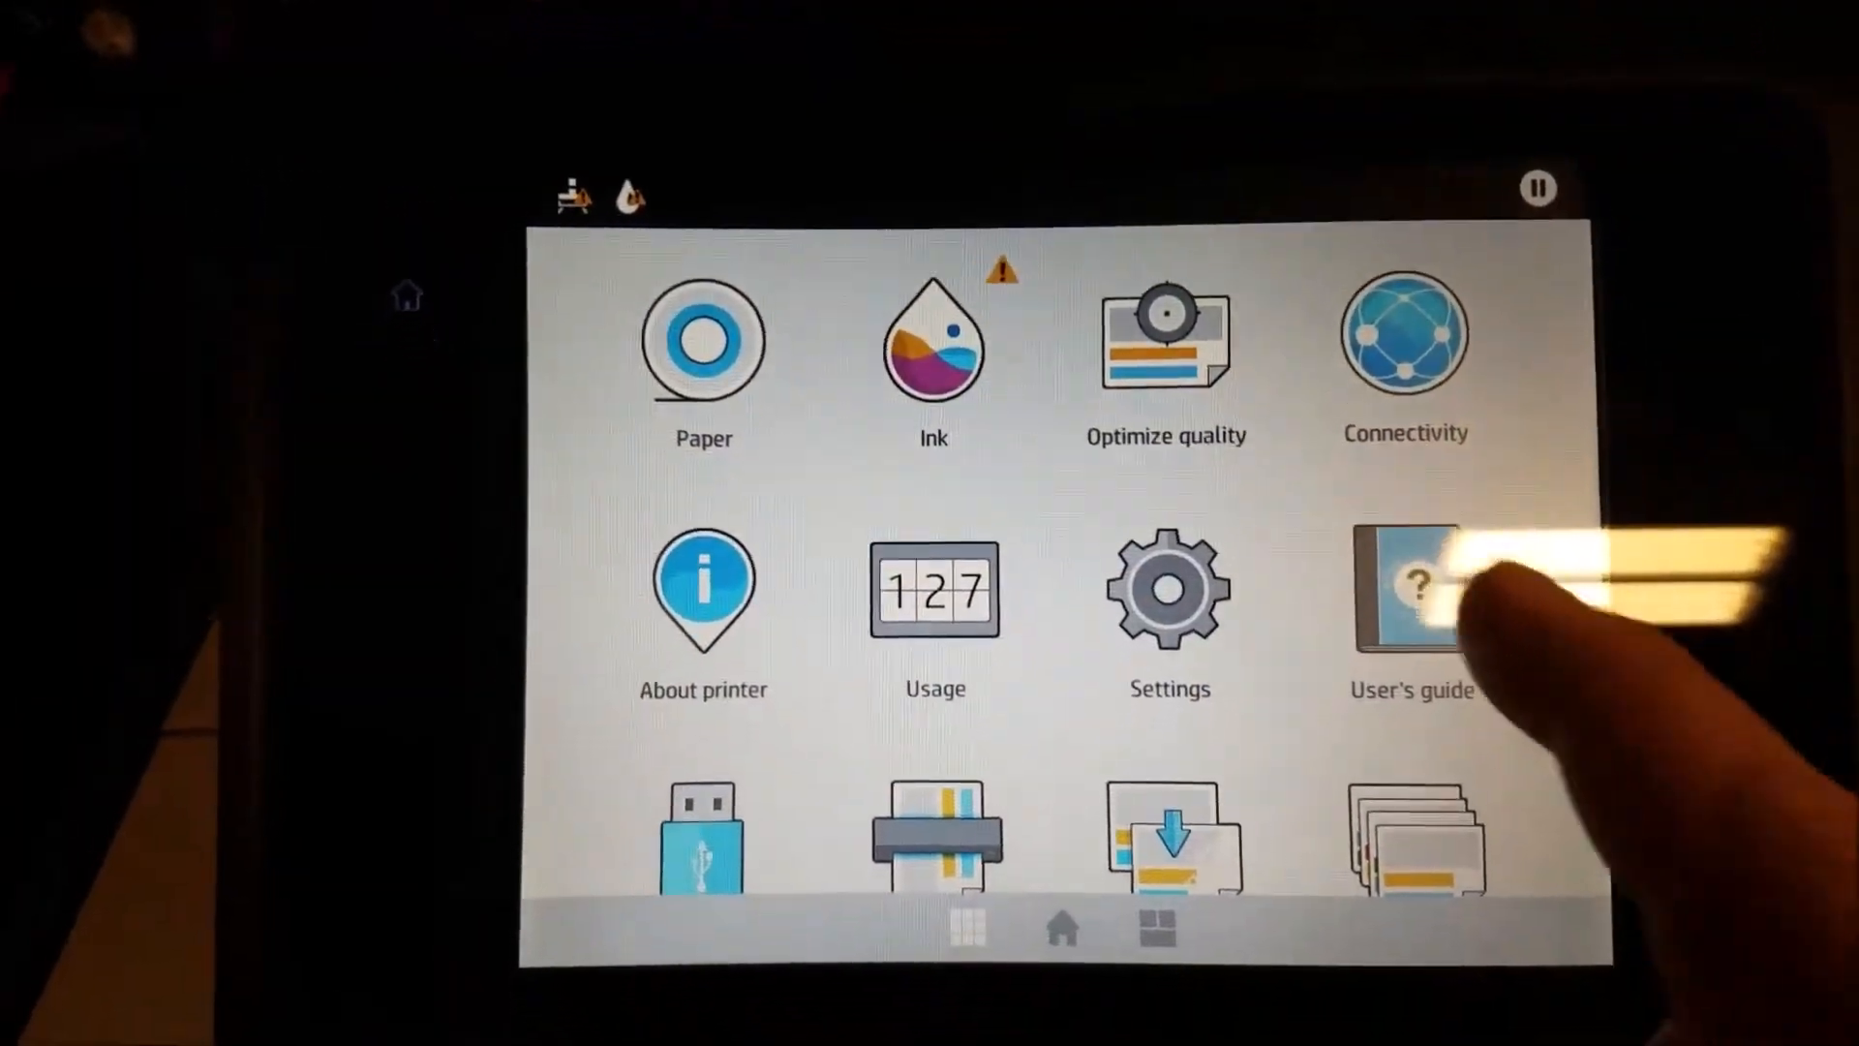
Step: Print the diagnostic plot on Roll 1 plain paper from Optimize quality
left_click(1166, 344)
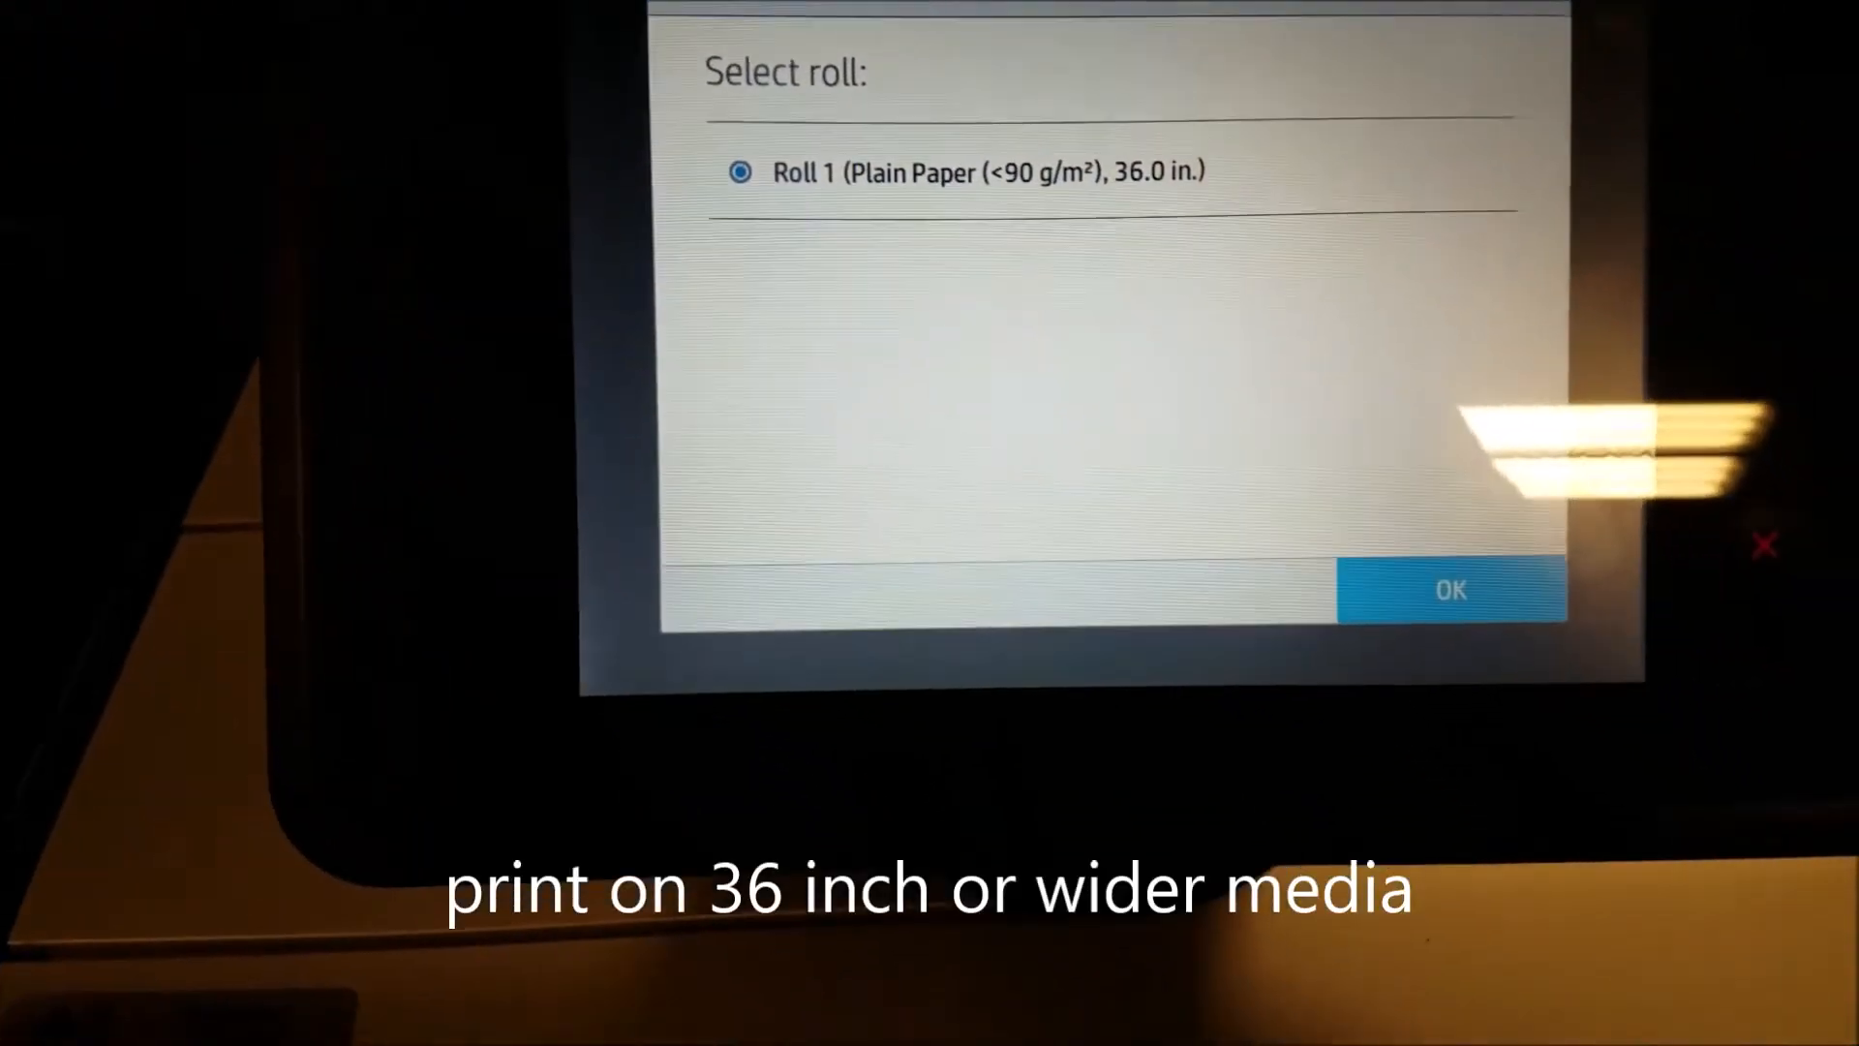
left_click(1450, 589)
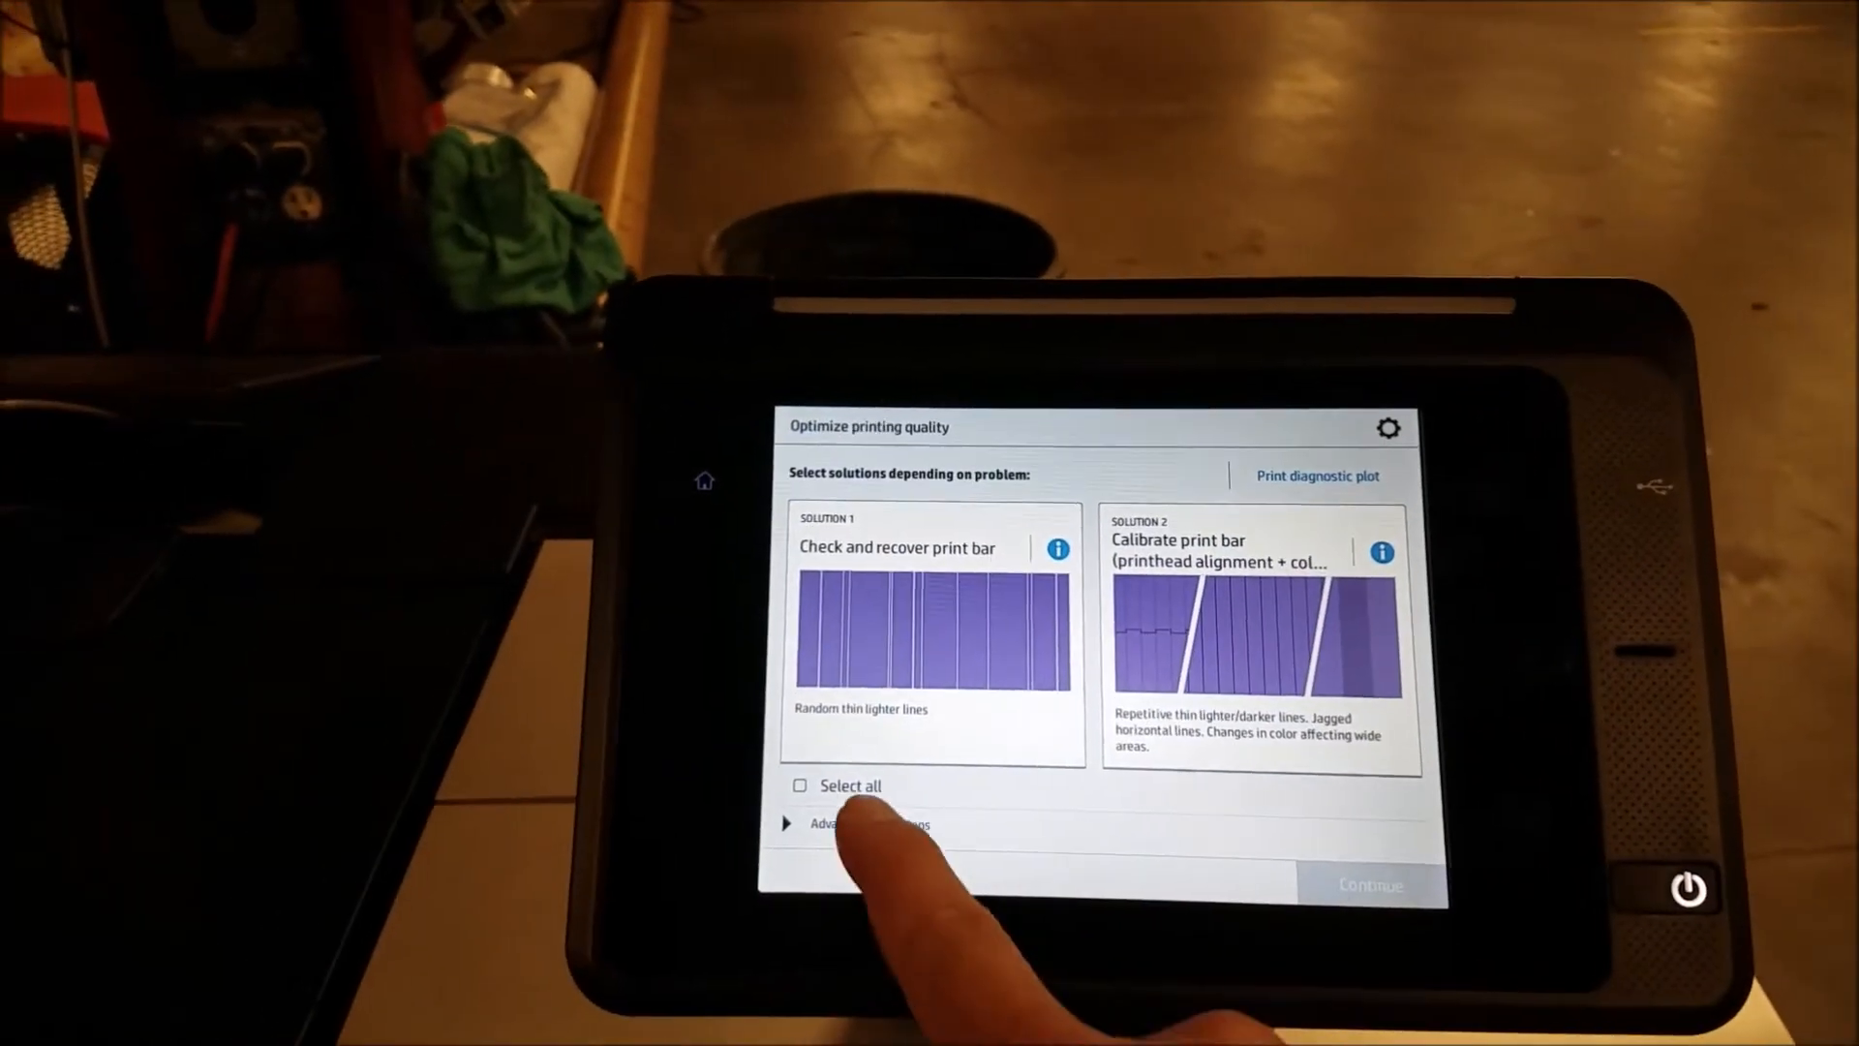
Step: Start Enhanced printhead recovery under Advanced calibrations with printheads 2 and 3 selected
left_click(788, 826)
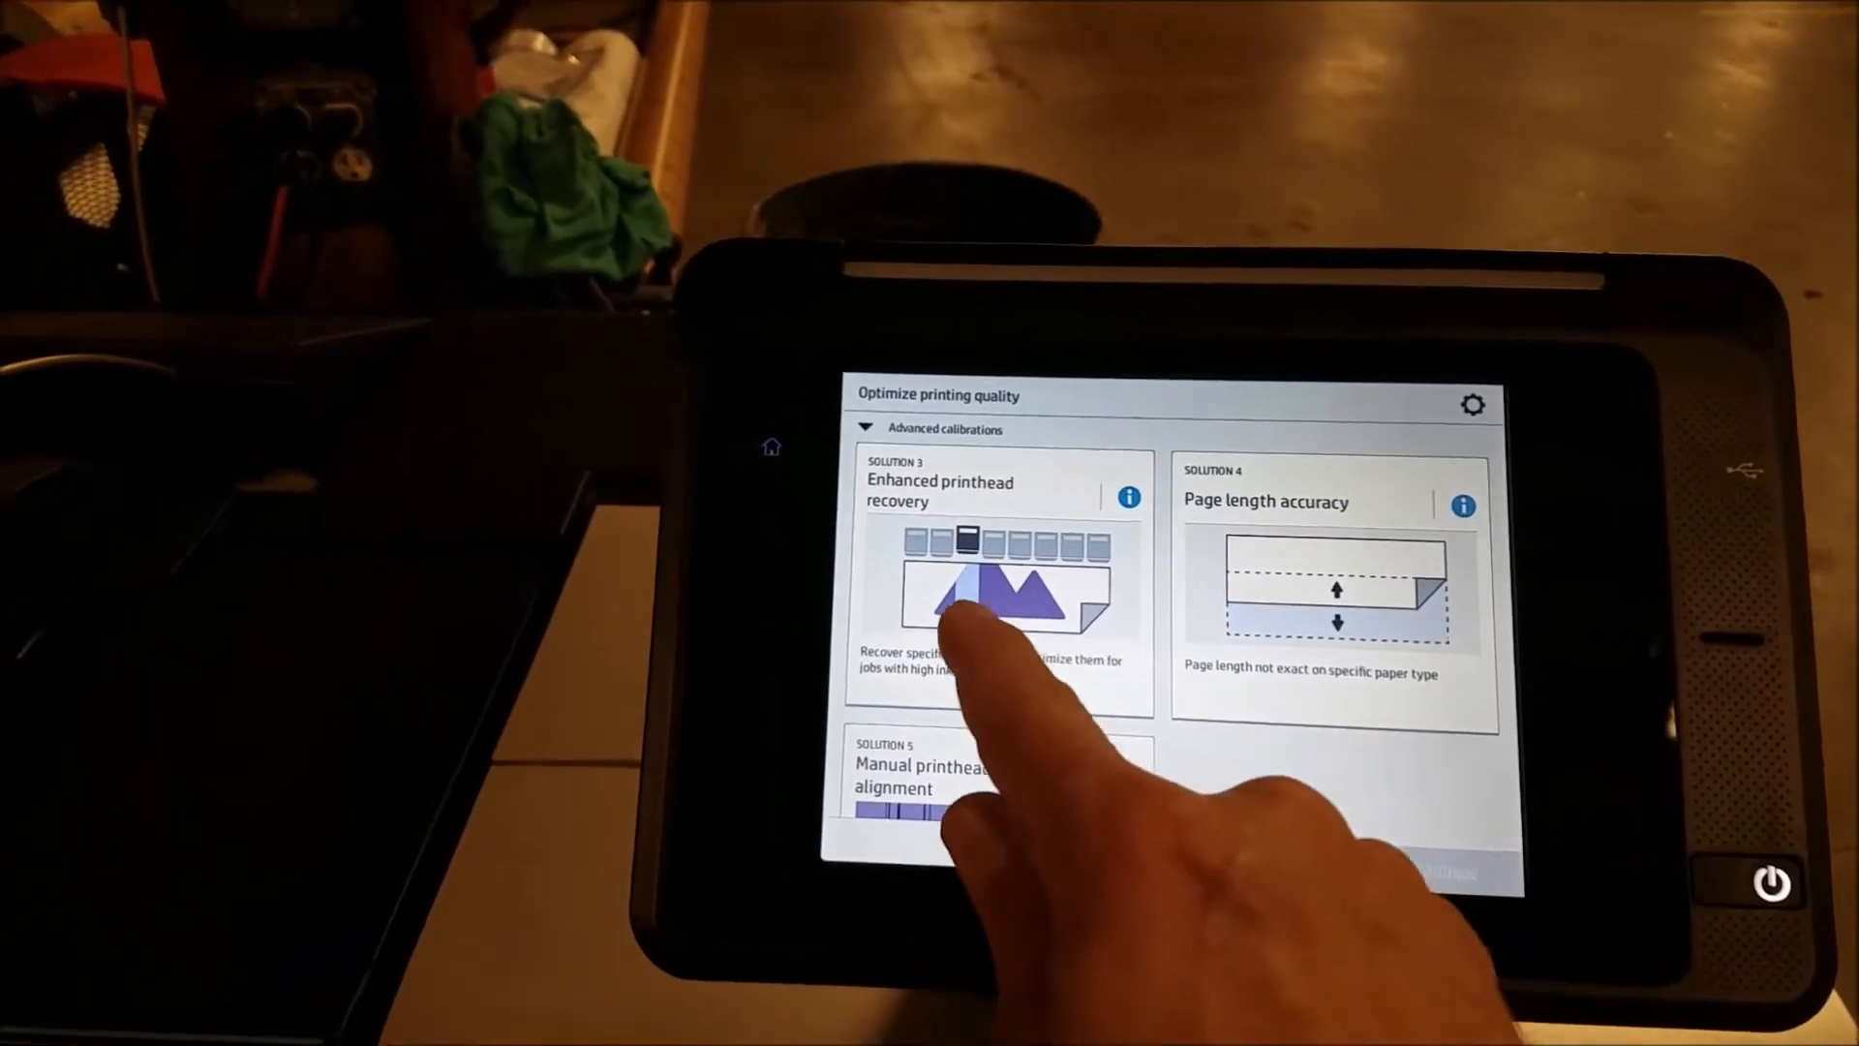
left_click(1000, 581)
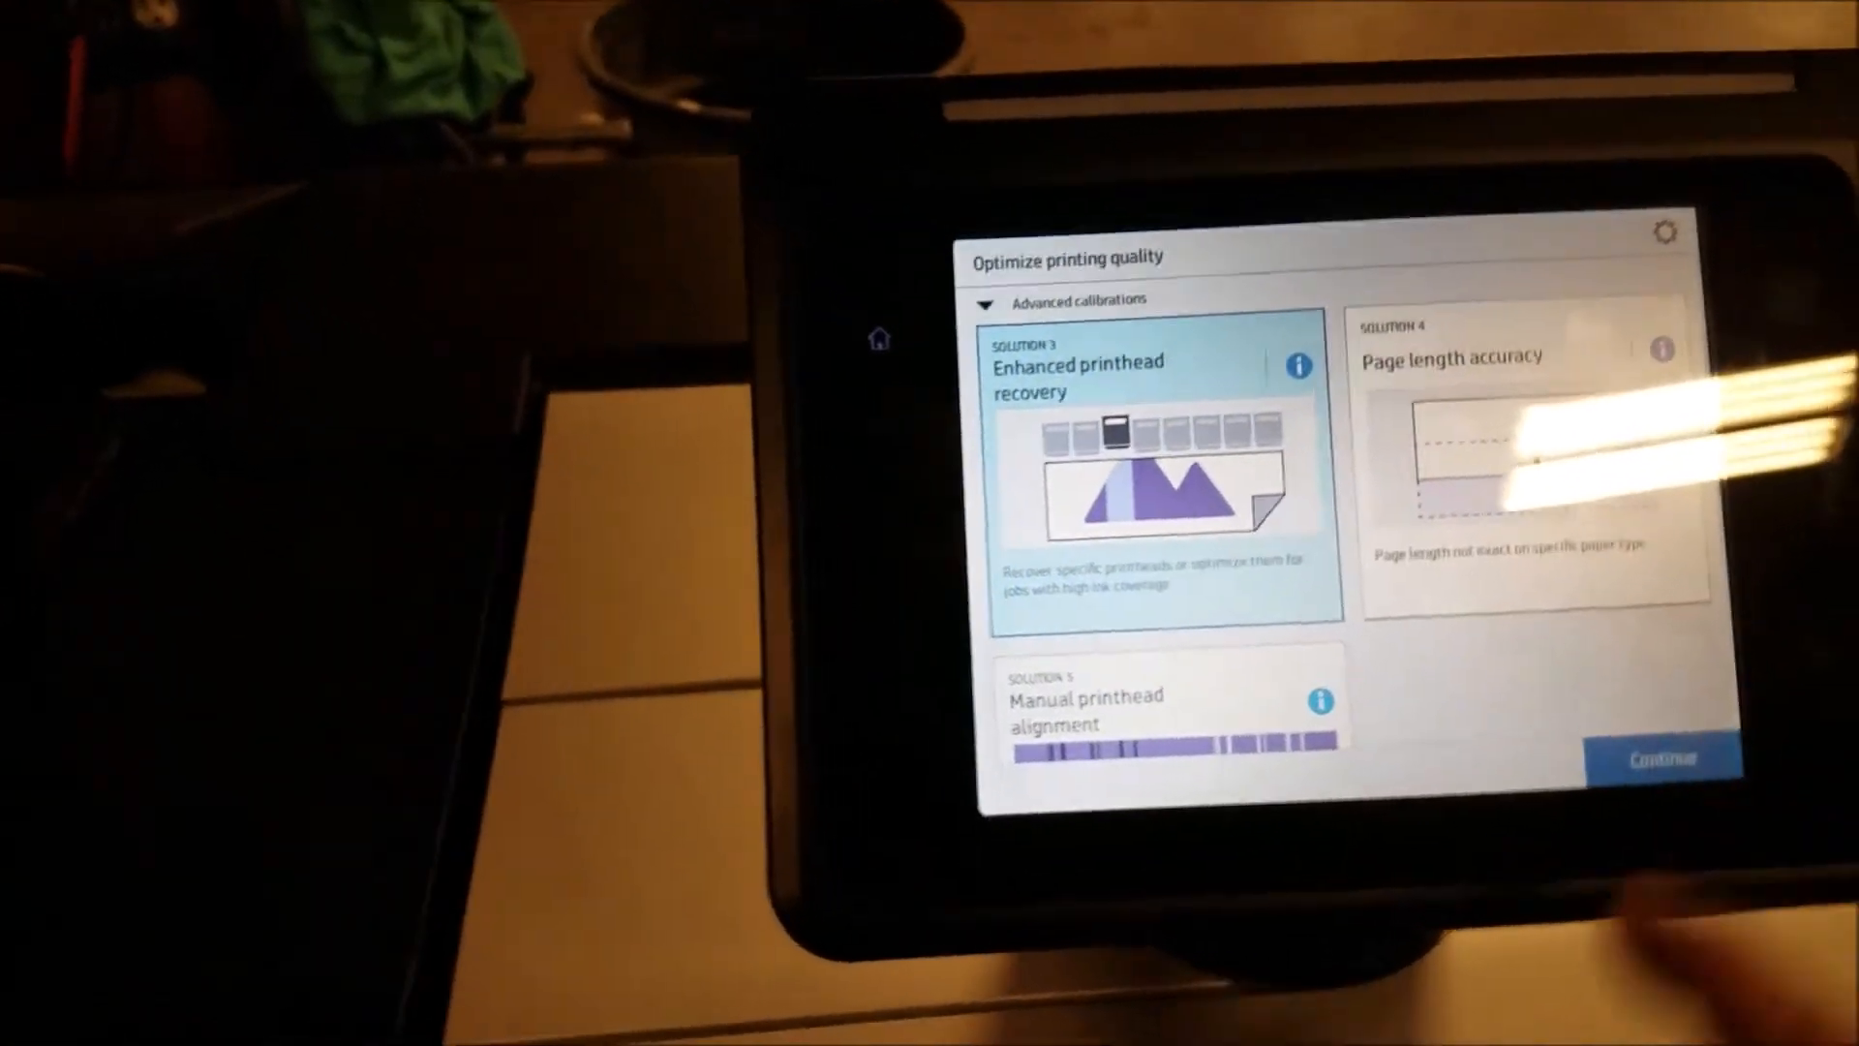
left_click(1156, 474)
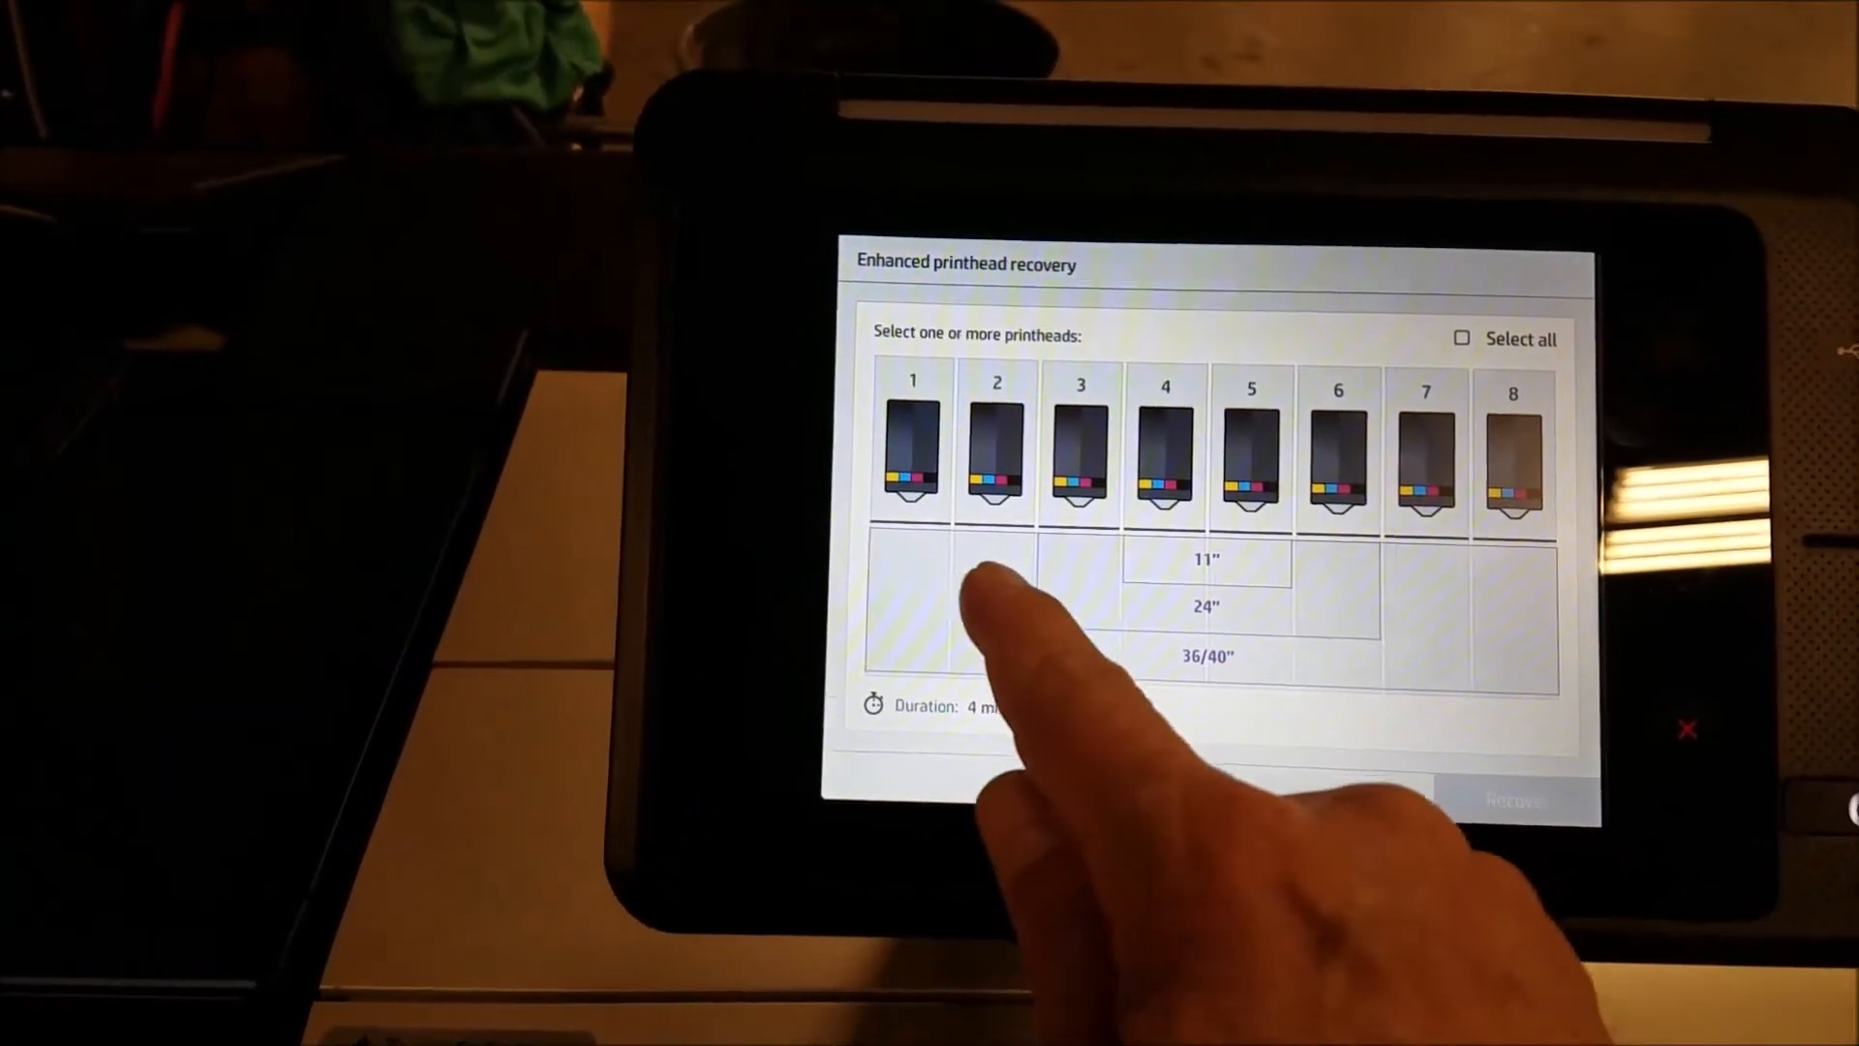
left_click(998, 451)
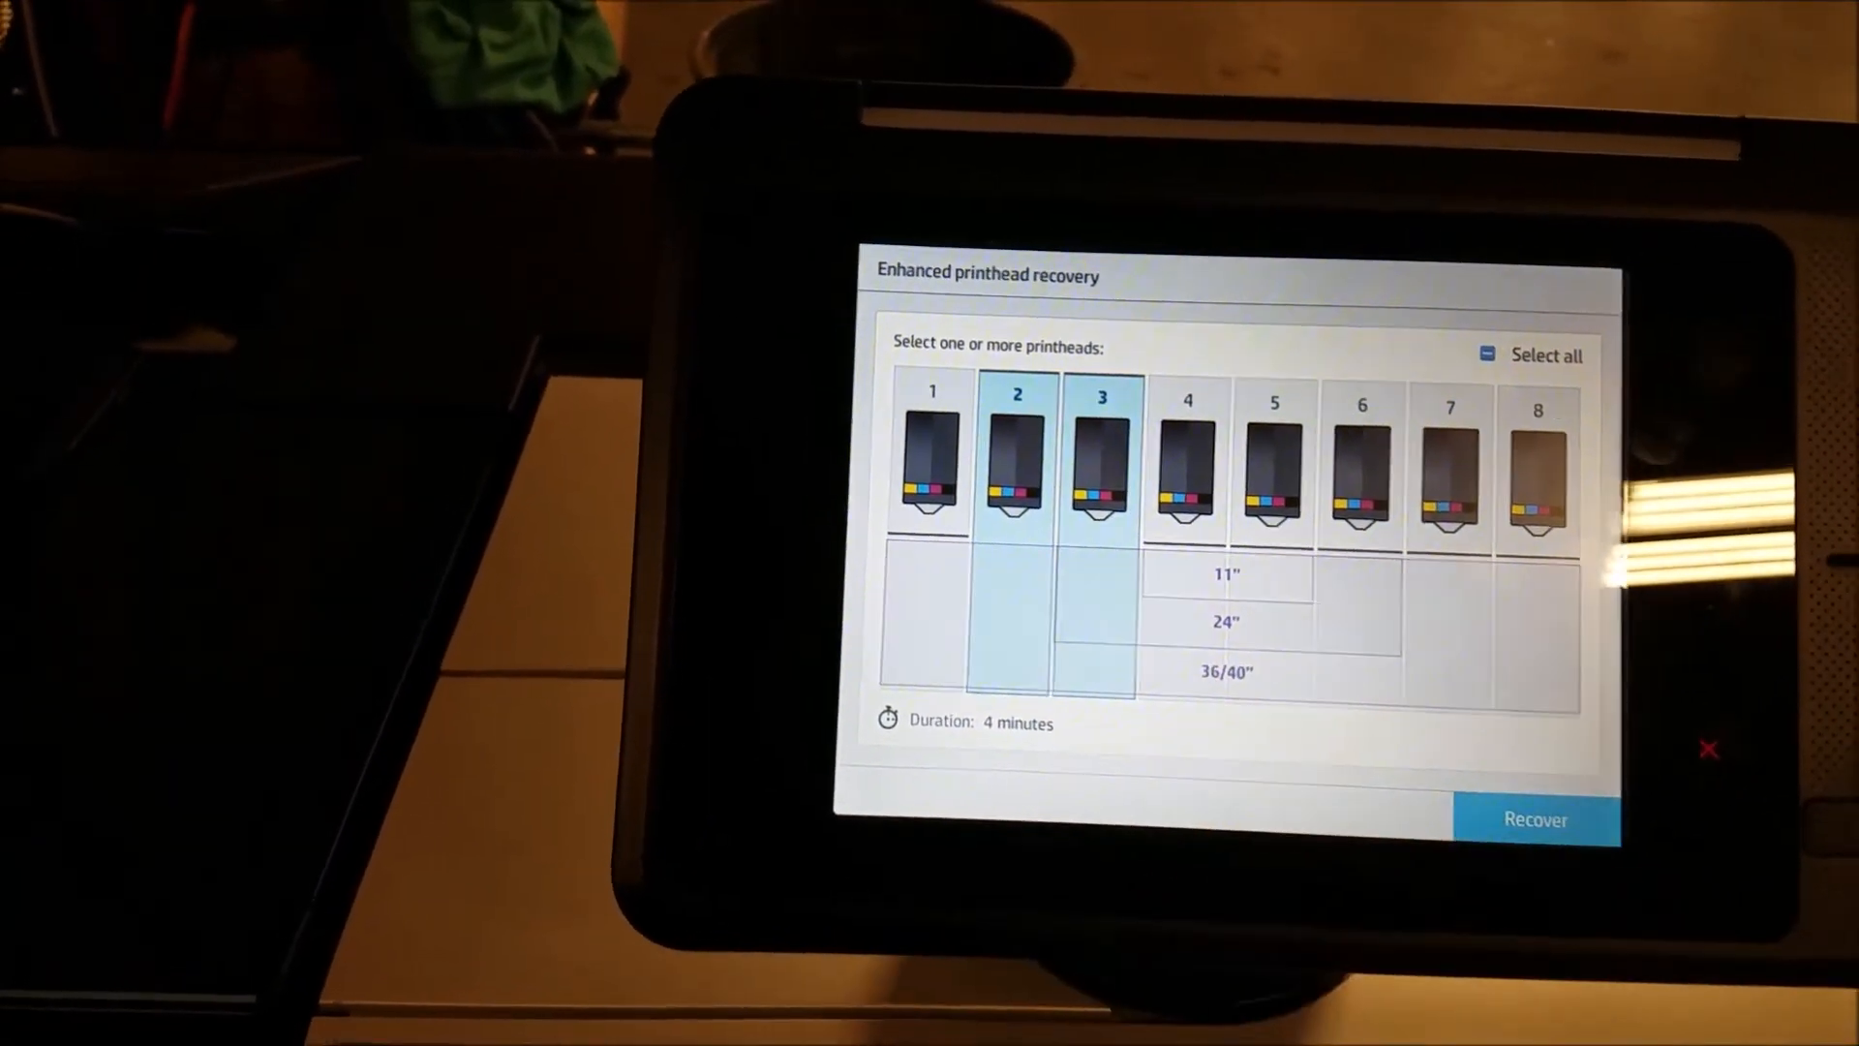